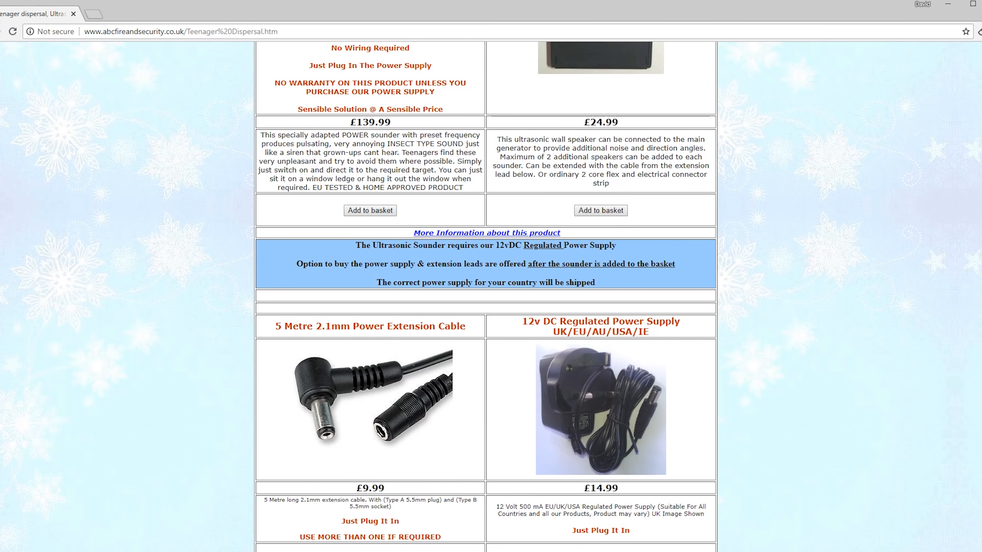
pyautogui.scroll(3)
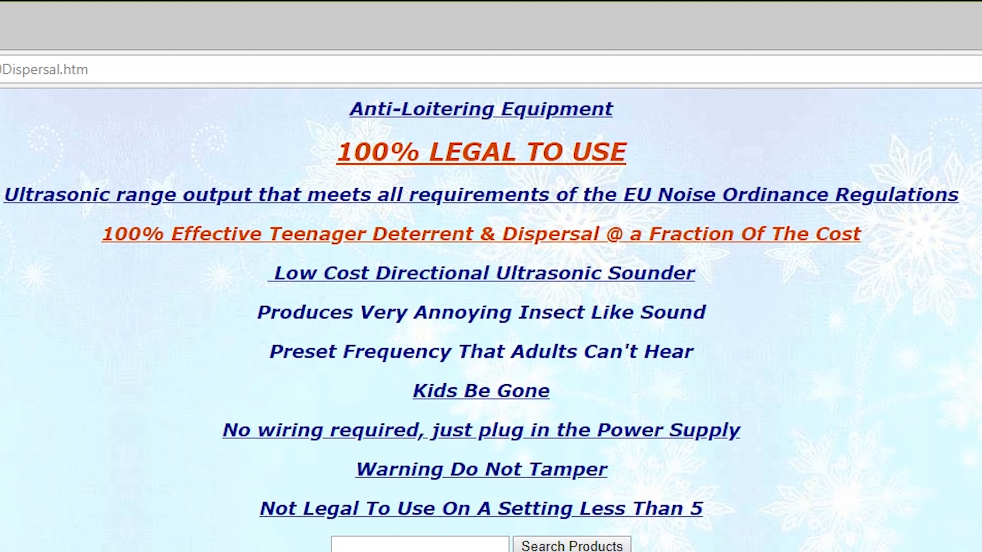